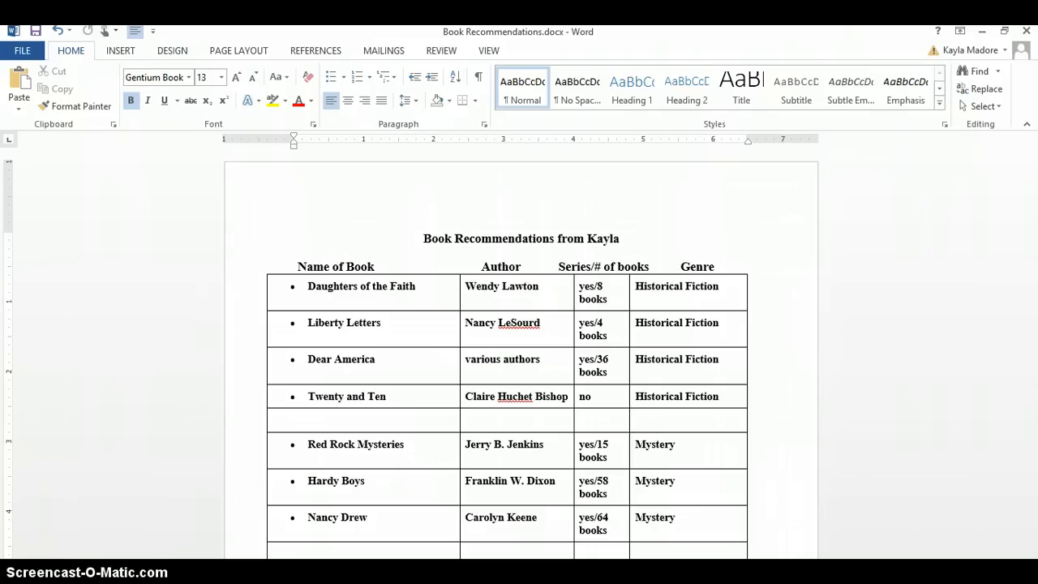
# - Bring up the Gmail inbox and start composing a new message
pyautogui.press('alt')
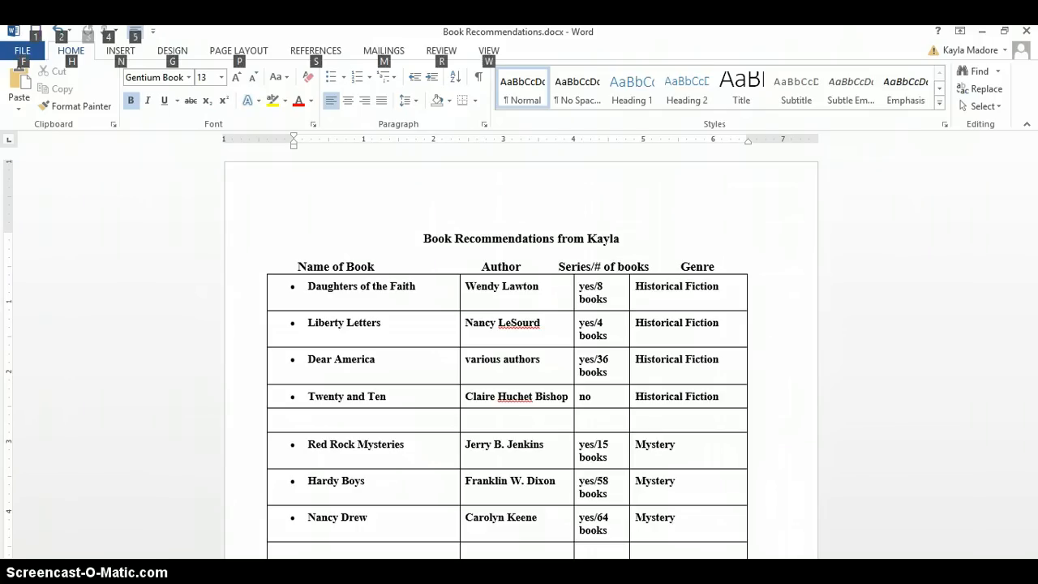
pyautogui.click(363, 420)
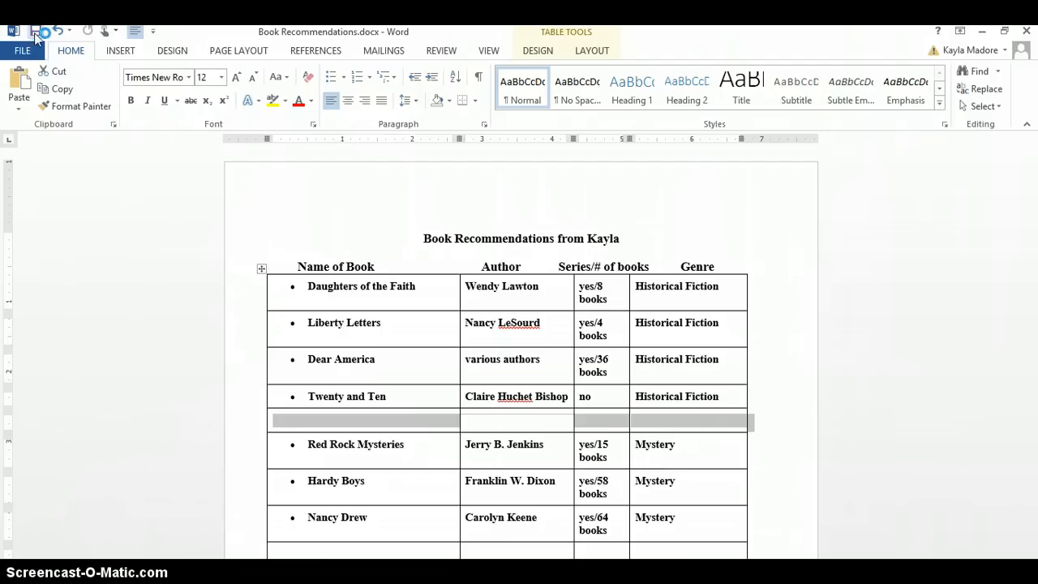
pyautogui.click(827, 33)
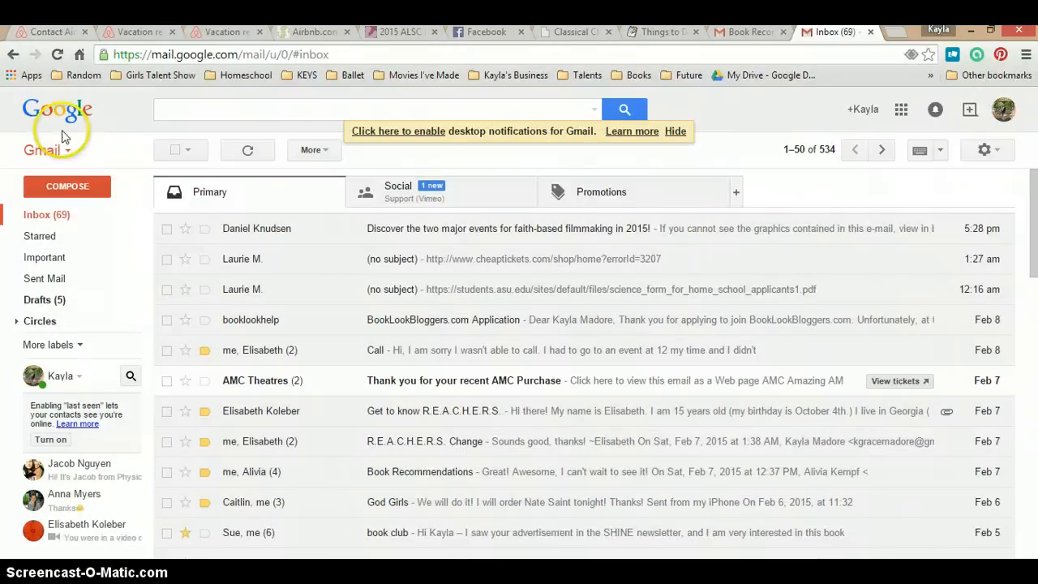
pyautogui.moveTo(94, 195)
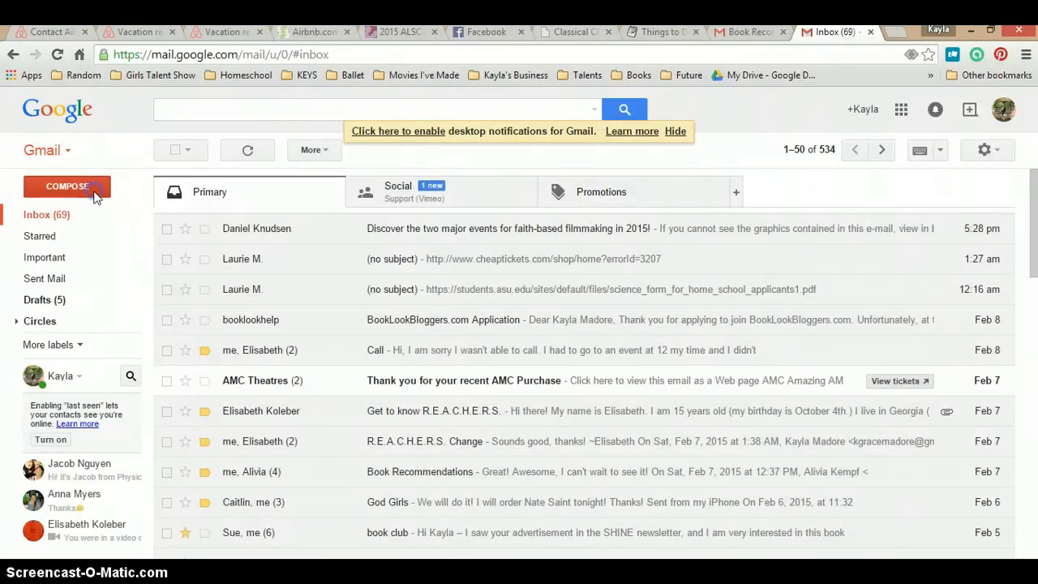
pyautogui.click(68, 185)
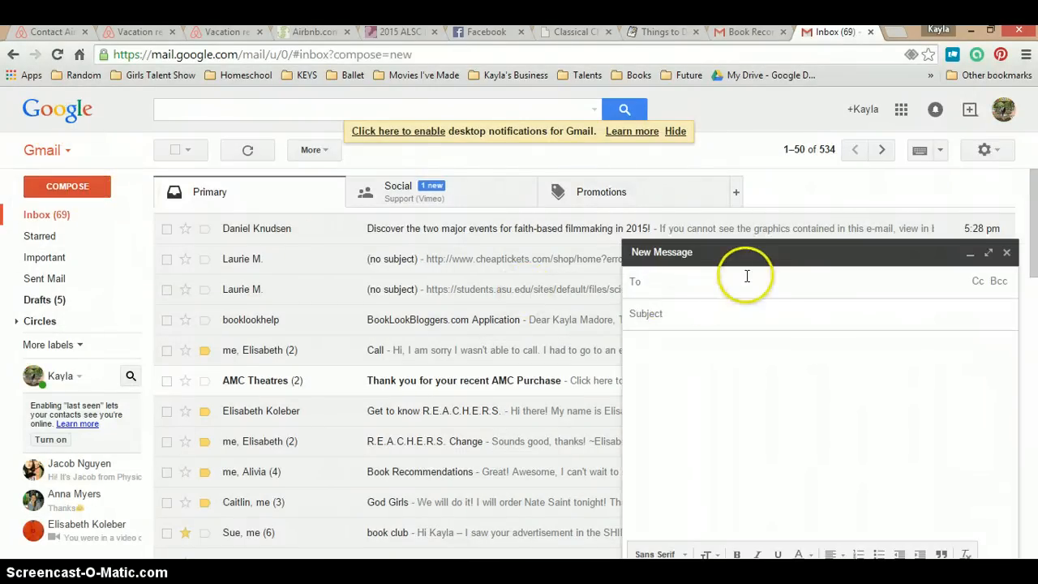
pyautogui.moveTo(762, 289)
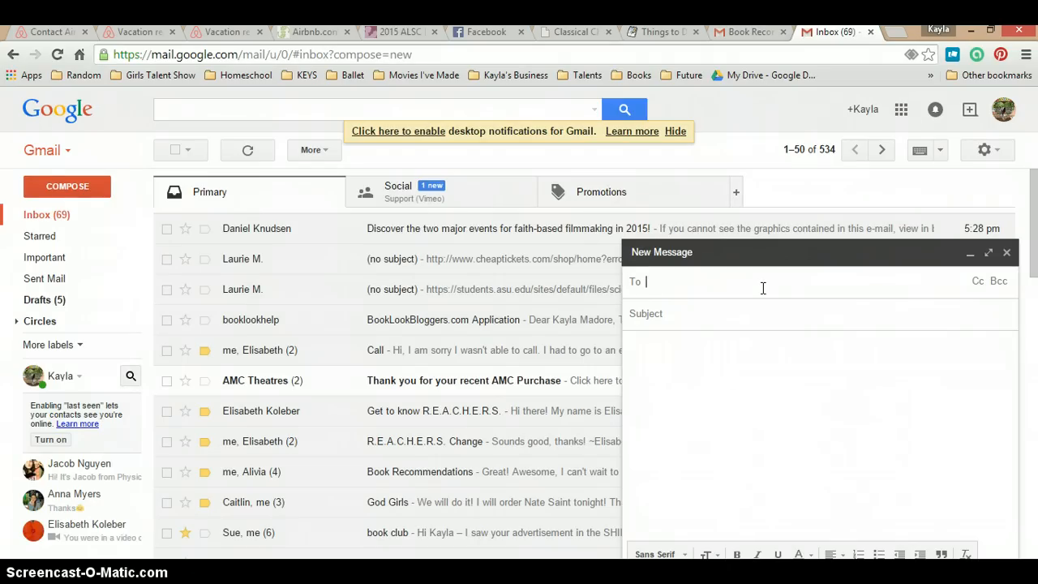
# - Address the message to the suggested 'kgr' contact and set the subject to Document
pyautogui.write('kgr')
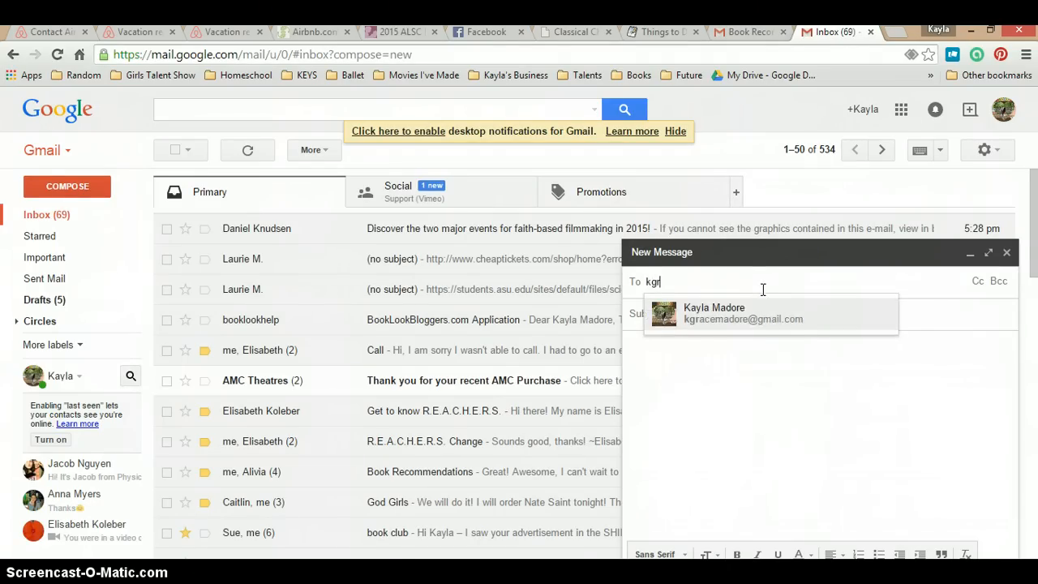
pyautogui.click(714, 314)
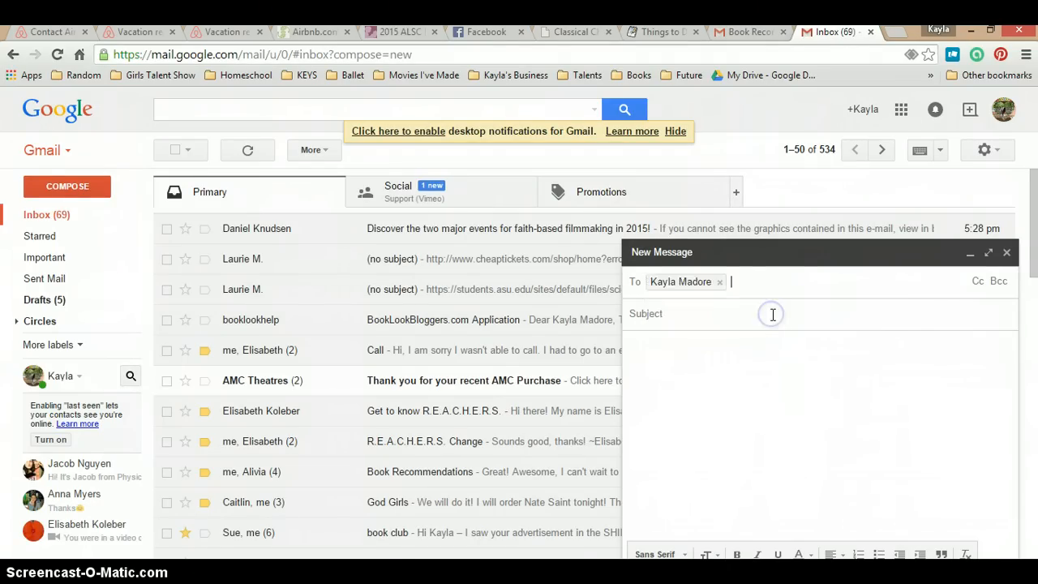
pyautogui.click(772, 315)
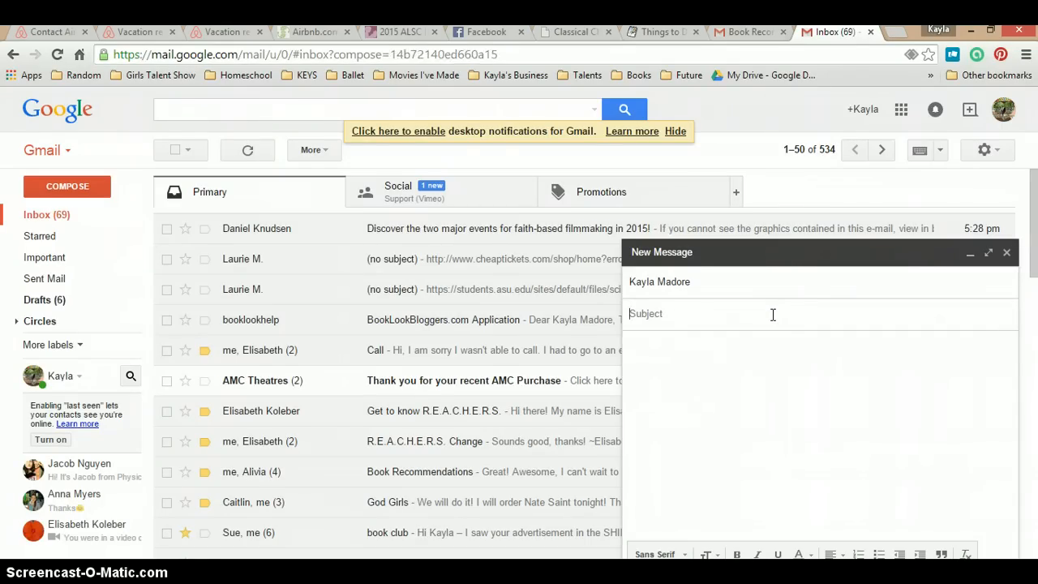
pyautogui.write('Document')
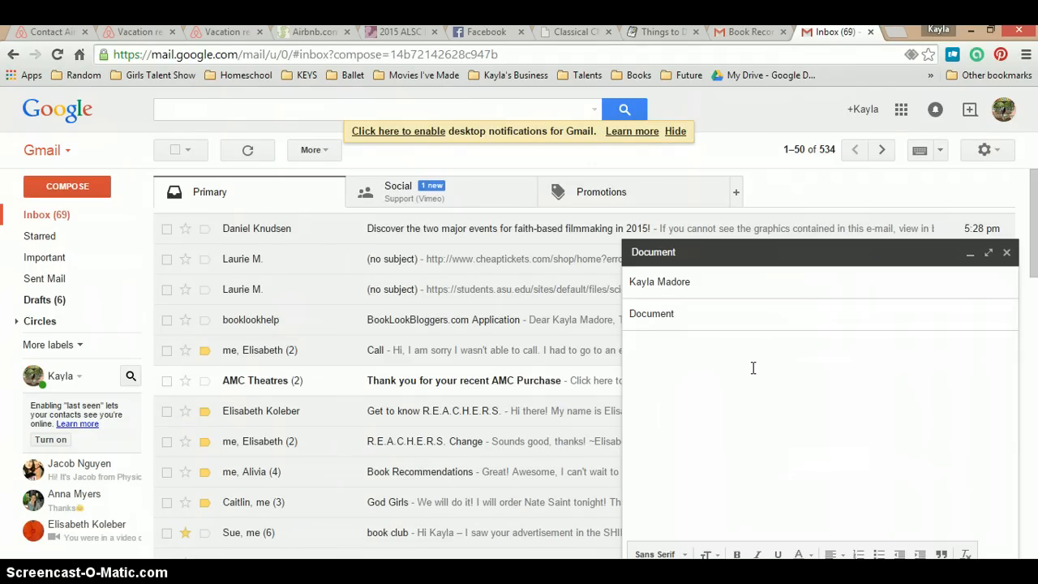
# - Write the body text "I have attached a document for you."
pyautogui.write('I hav')
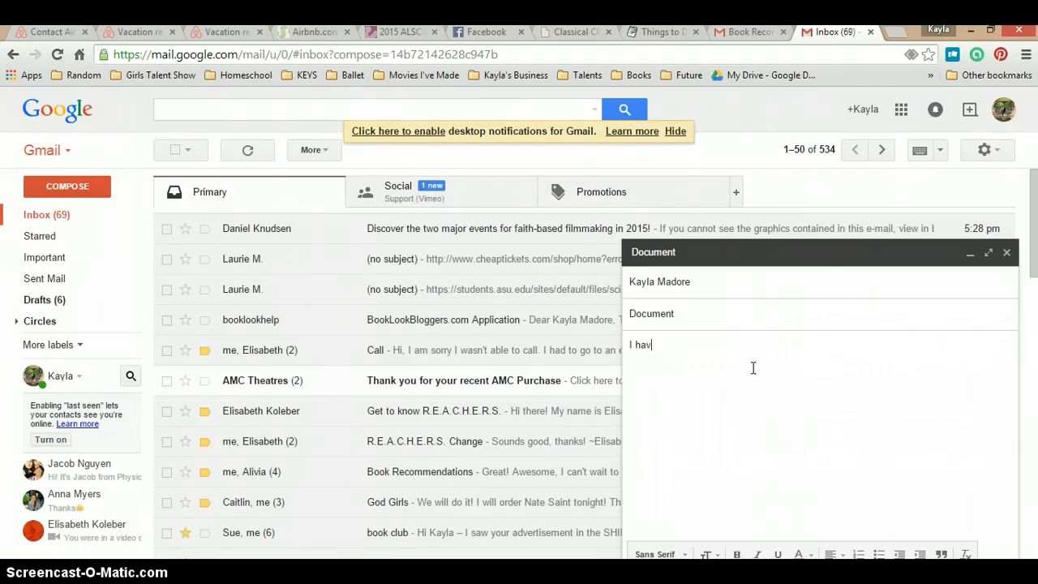
pyautogui.write('e attached')
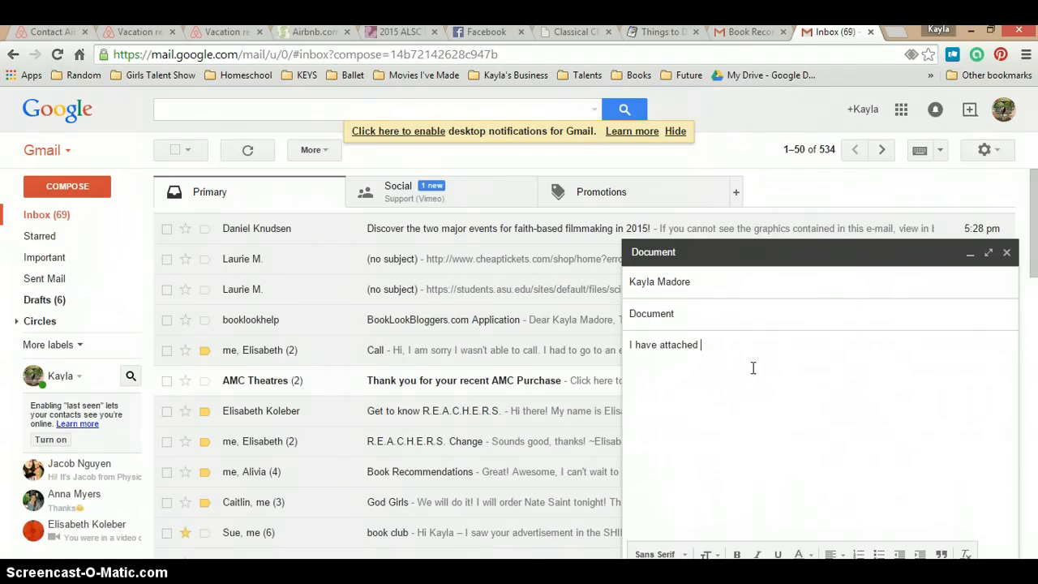
pyautogui.write('a document for you.')
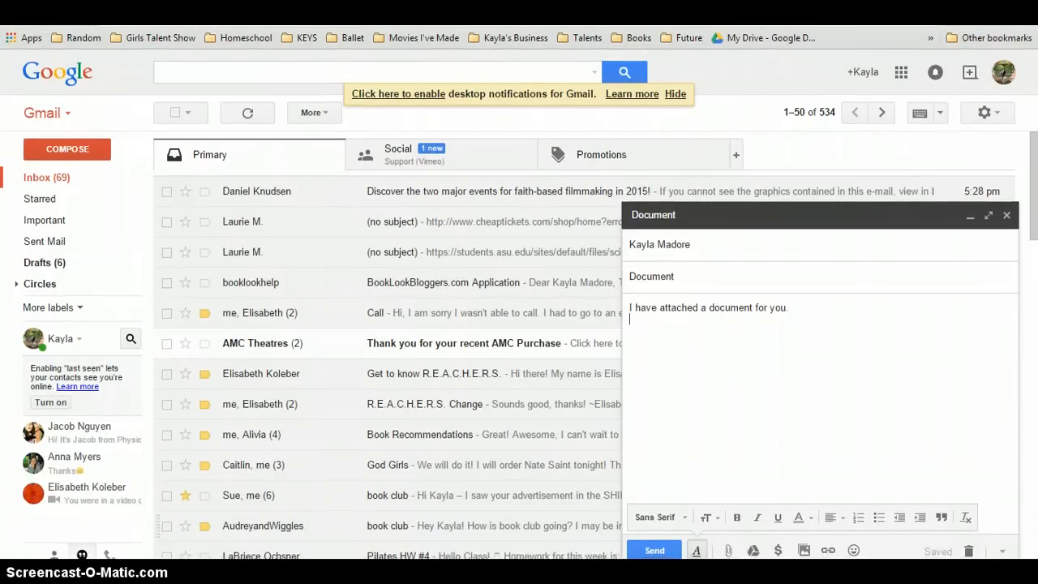
pyautogui.moveTo(753, 550)
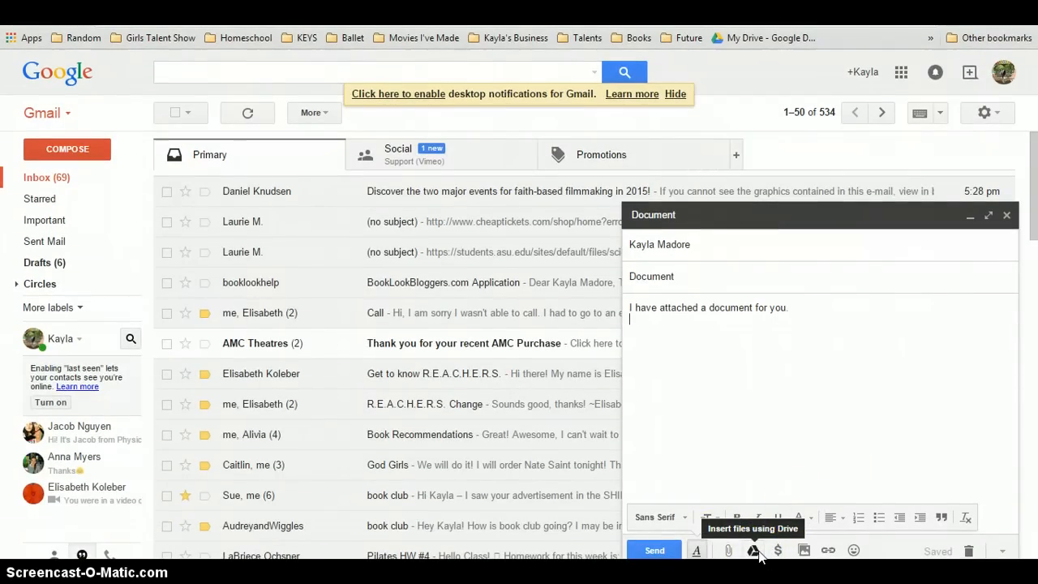
# - Start a Drive file insert on the Upload tab and choose to select a file from the computer
pyautogui.click(754, 552)
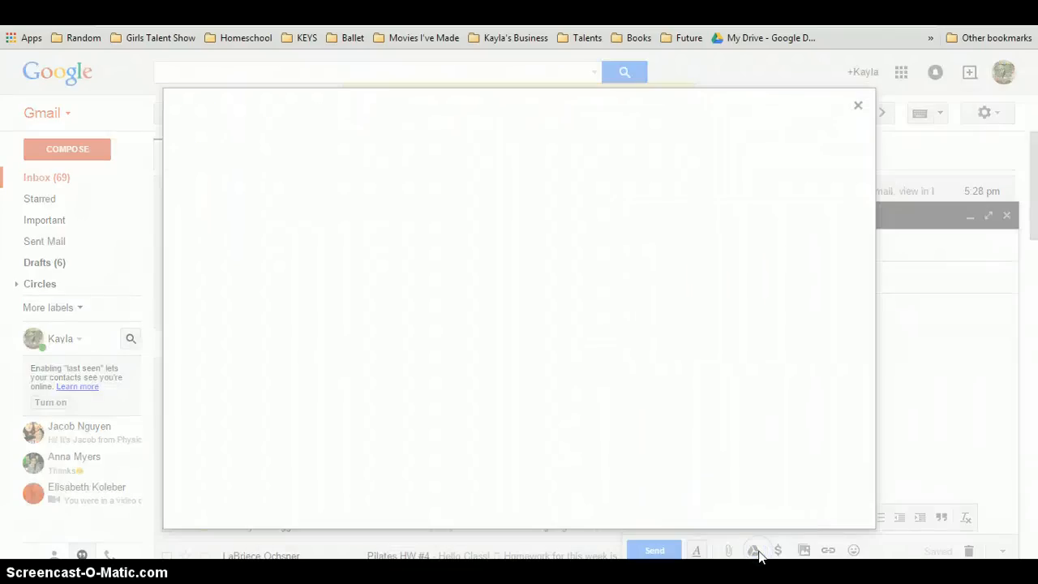
pyautogui.click(753, 552)
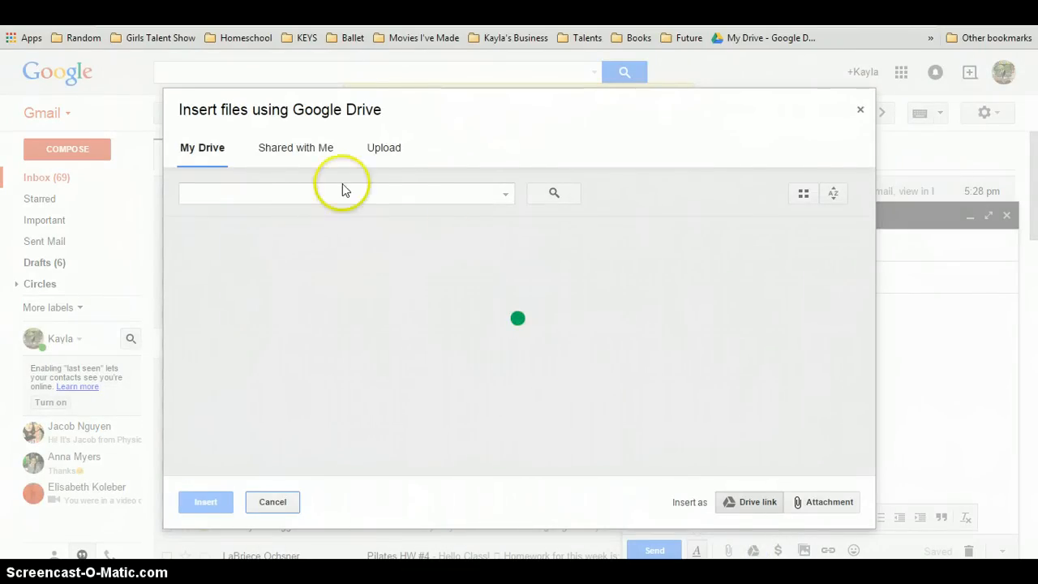
pyautogui.click(383, 148)
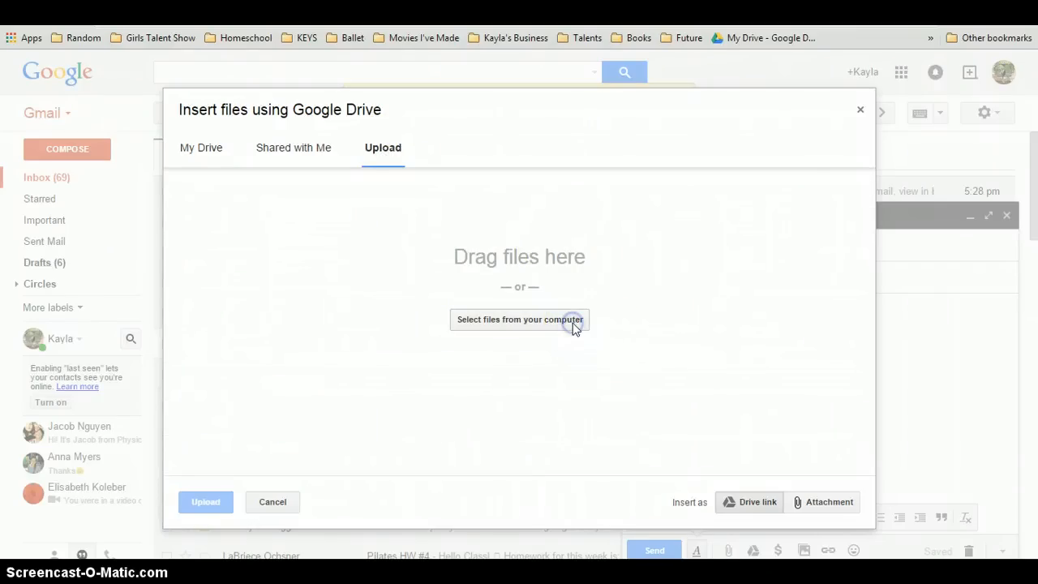
pyautogui.click(519, 320)
pyautogui.write('boo')
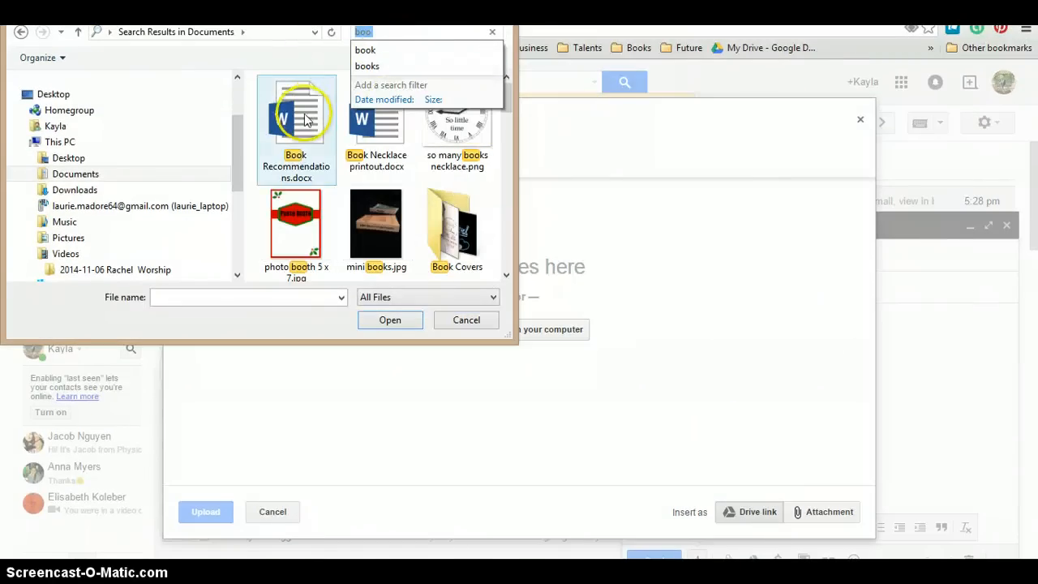
pyautogui.moveTo(321, 180)
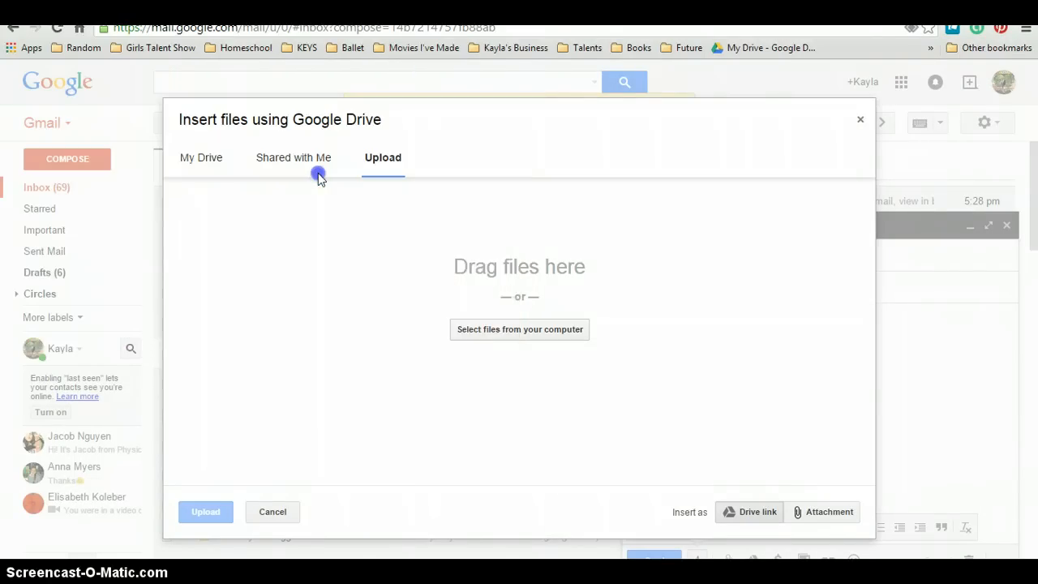
# - Upload Book Recommendations.docx so its Drive link is inserted into the message
pyautogui.click(519, 330)
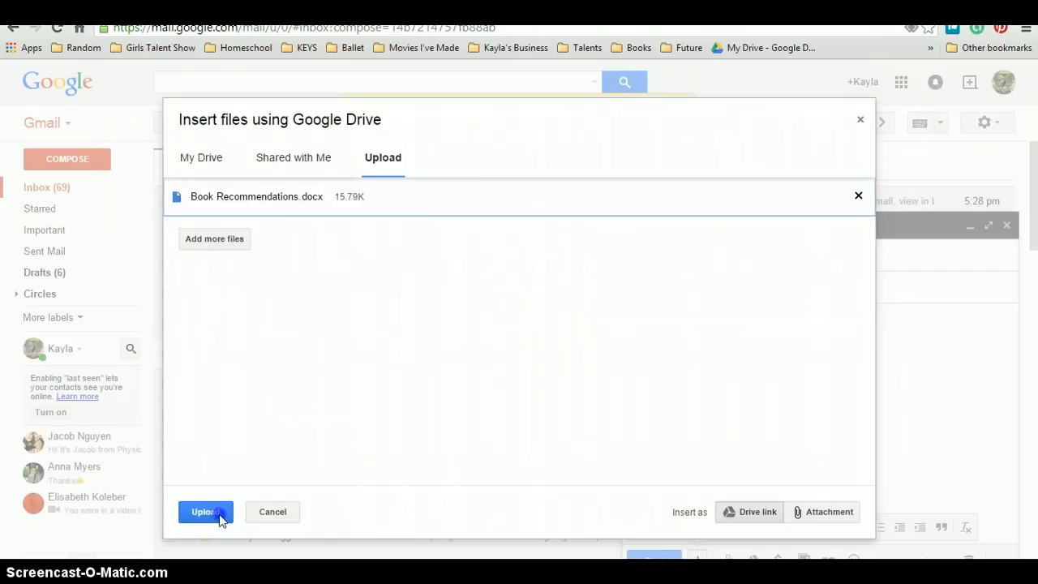
pyautogui.click(205, 513)
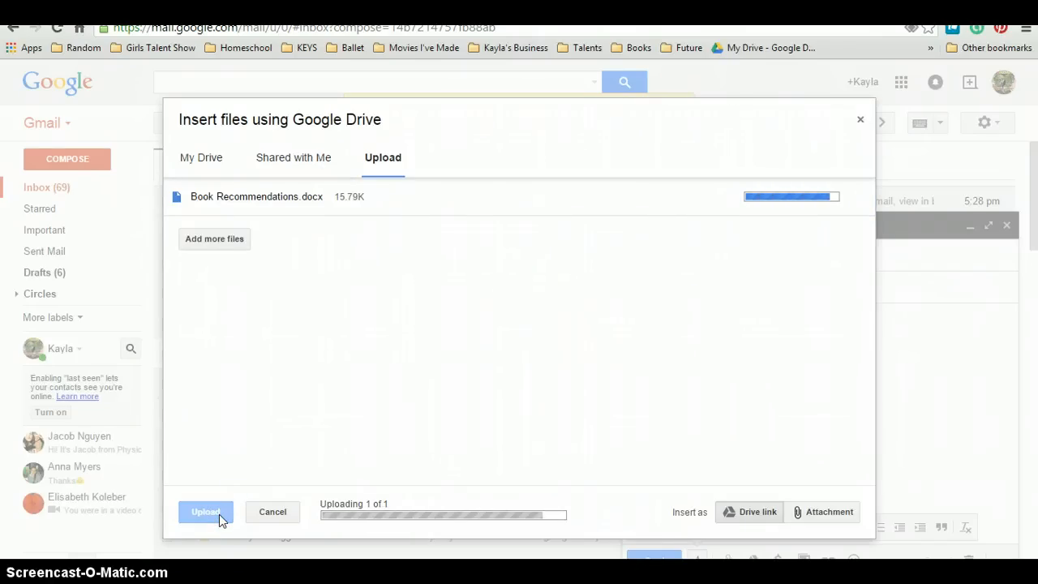
pyautogui.click(204, 513)
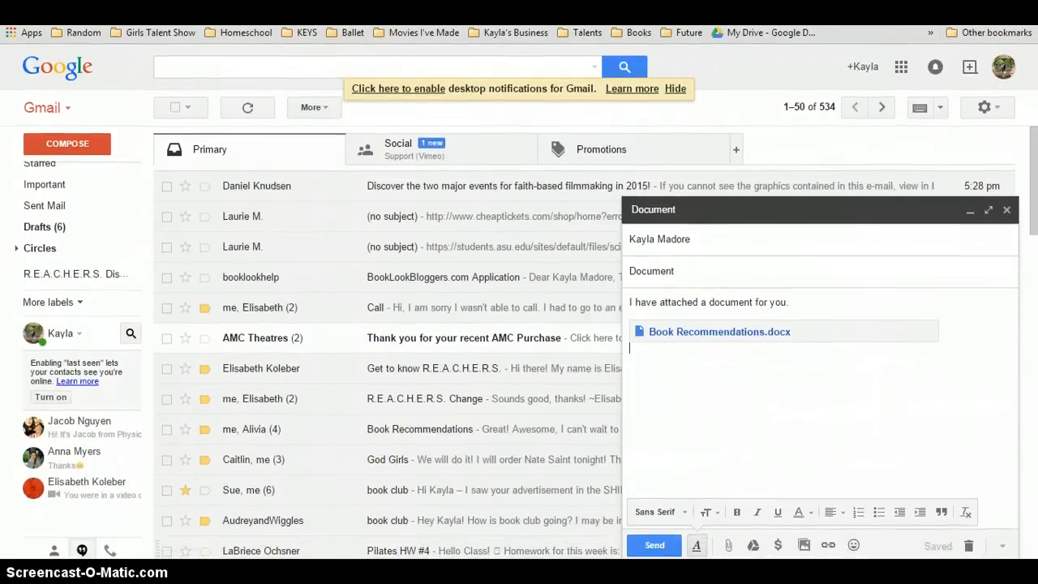
# - Send the Document message with the Drive attachment
pyautogui.click(654, 545)
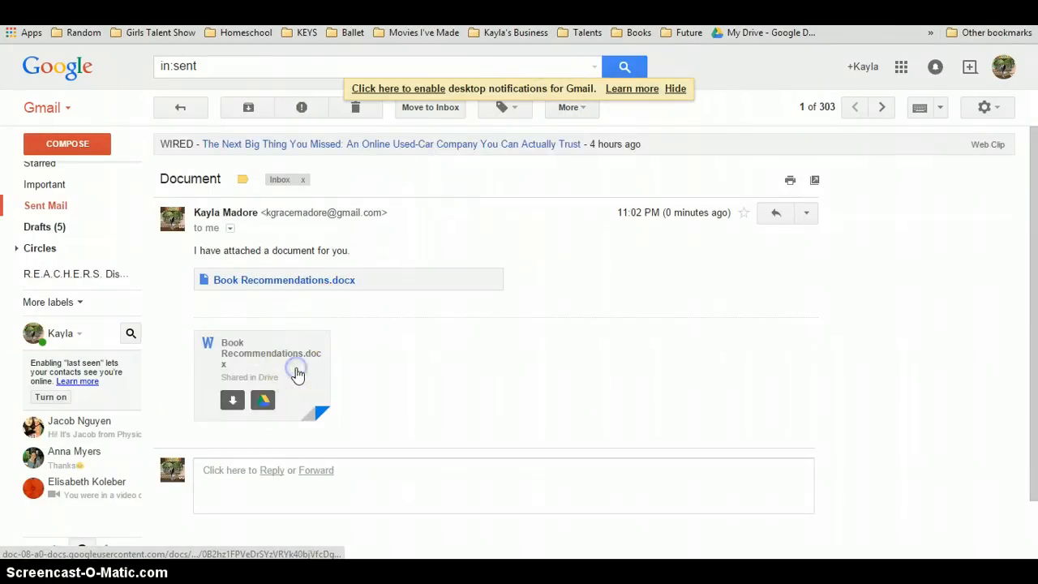
pyautogui.click(261, 374)
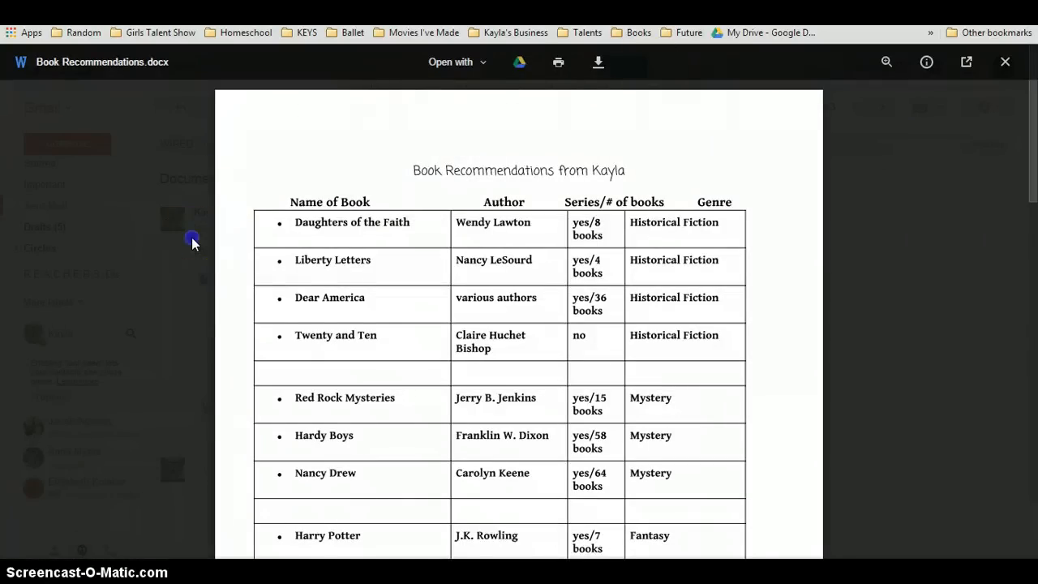
pyautogui.click(1006, 61)
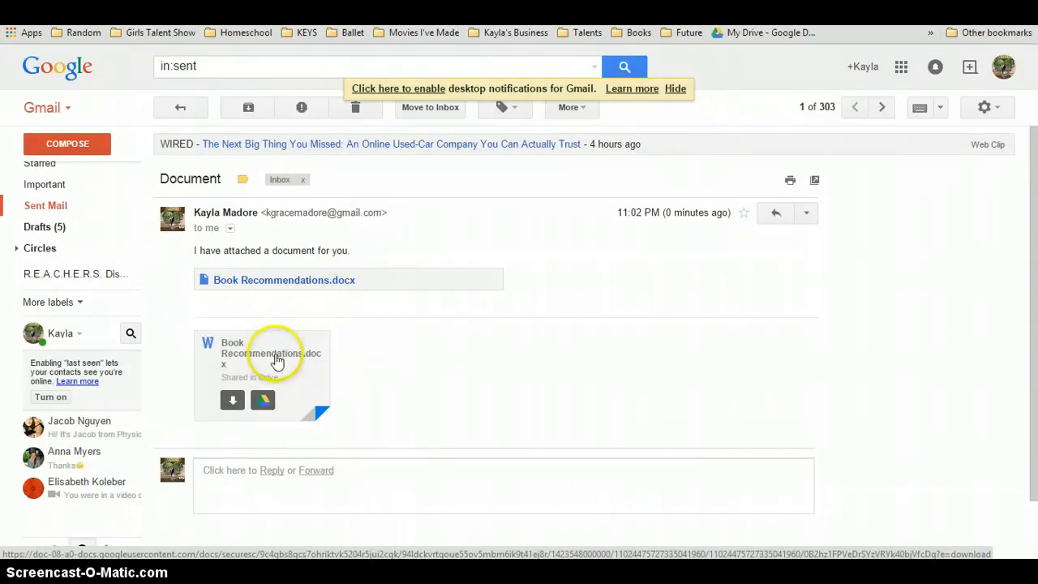
pyautogui.click(276, 373)
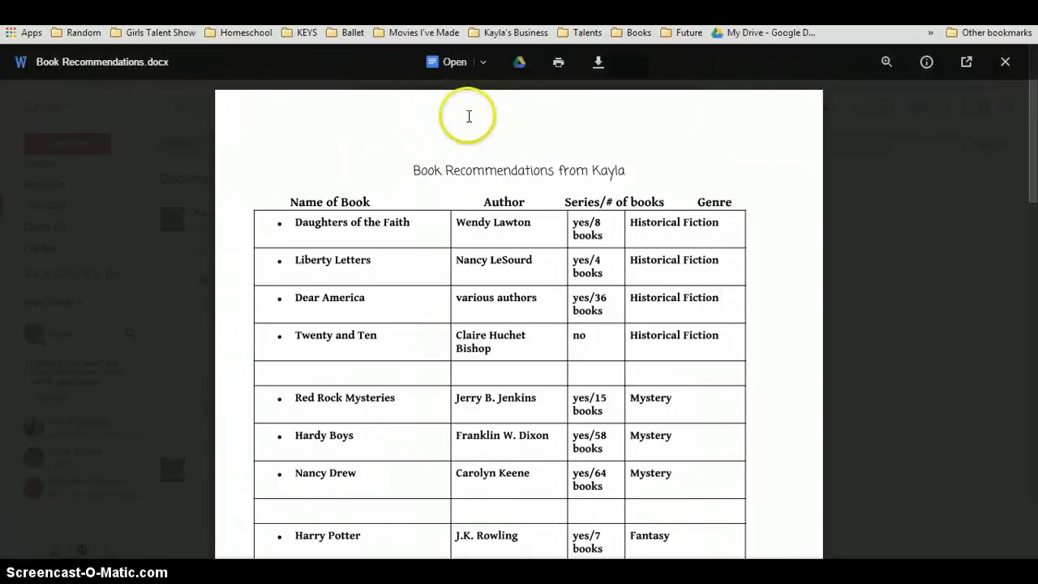
pyautogui.moveTo(193, 246)
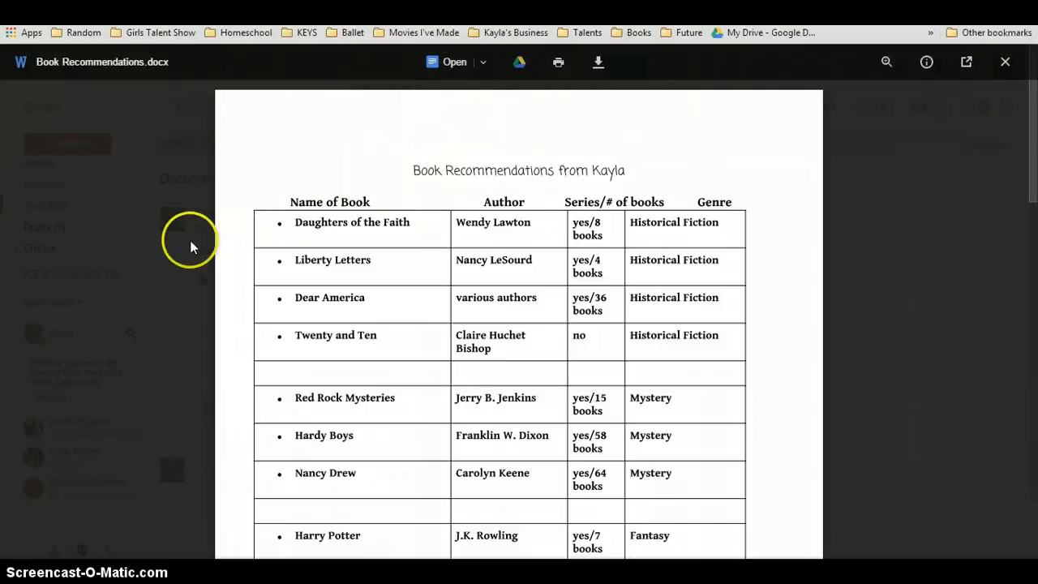
pyautogui.click(1006, 61)
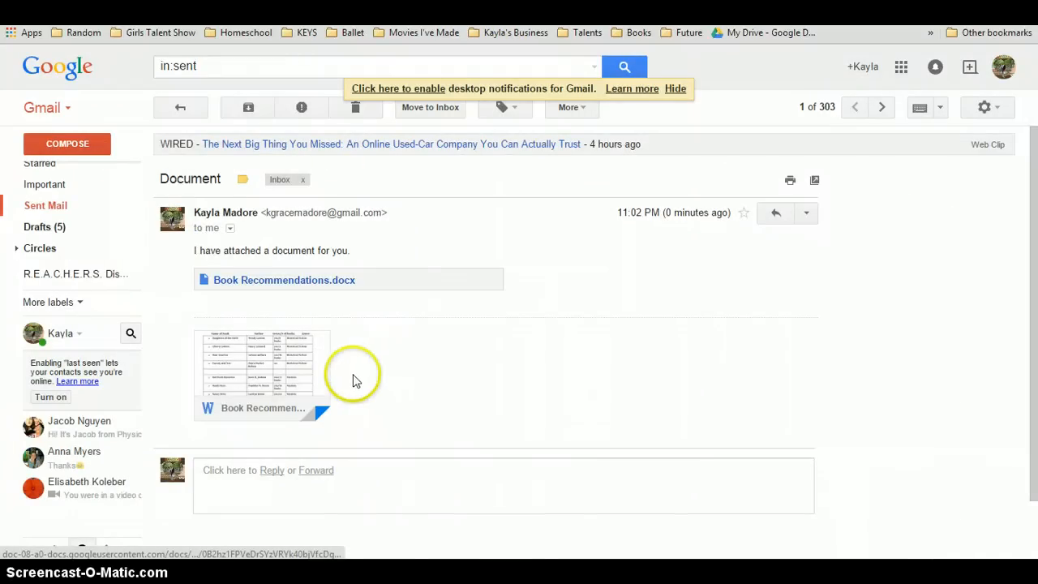